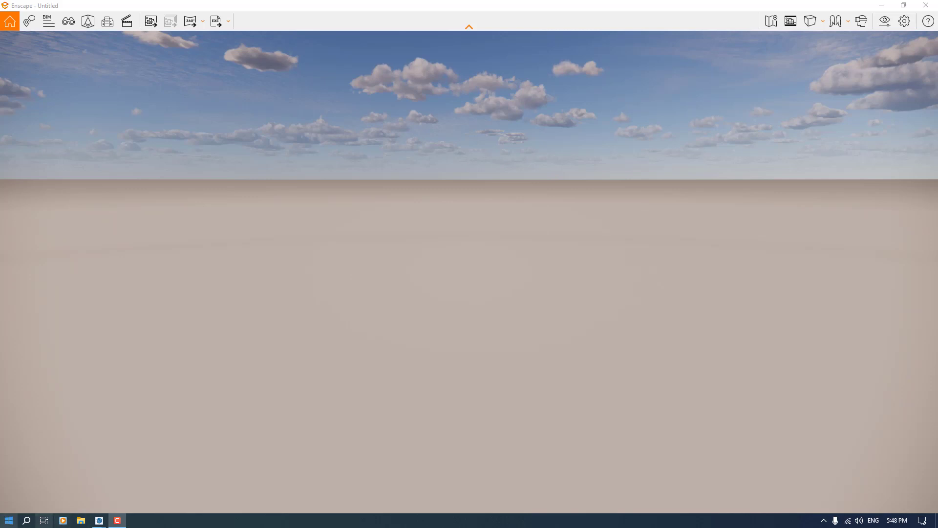
mouse_move(136, 492)
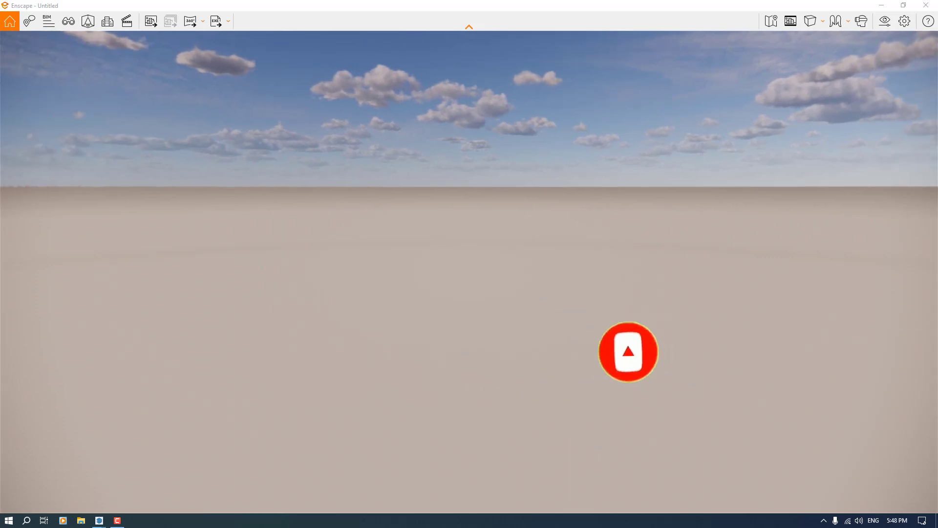
Step: Close the visual settings and asset library, then reopen the asset library in Enscape
left_click(885, 21)
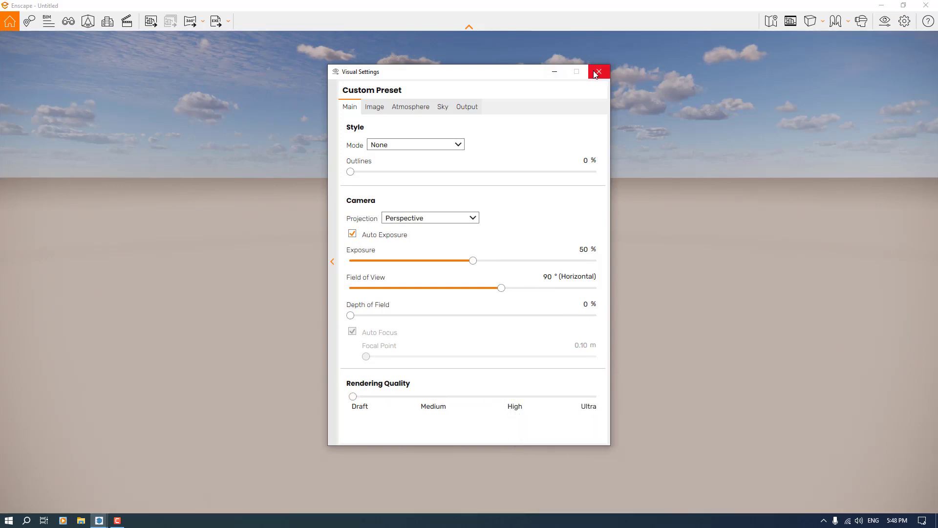
left_click(598, 72)
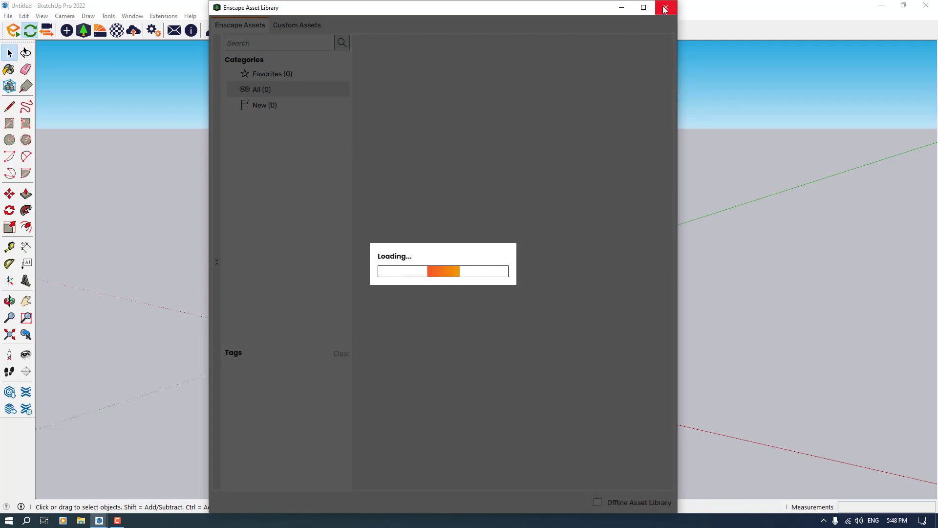
left_click(664, 8)
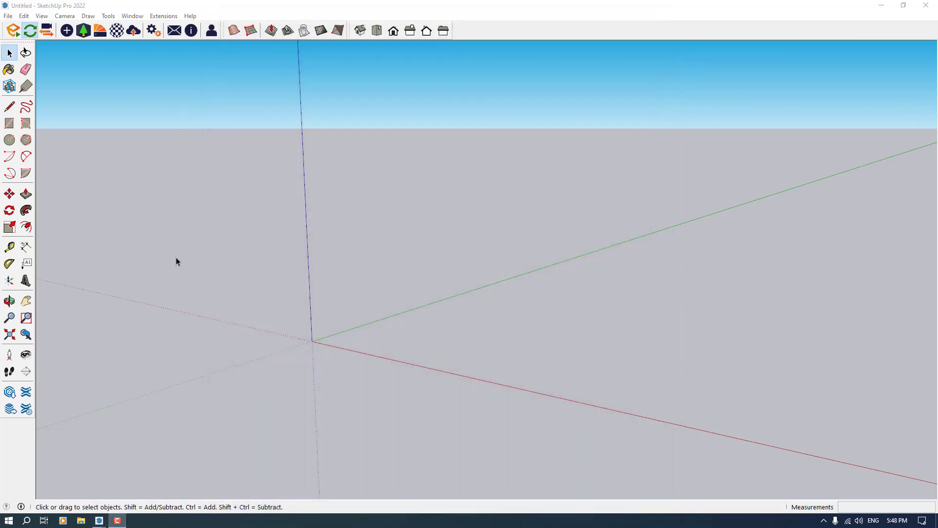
left_click(117, 519)
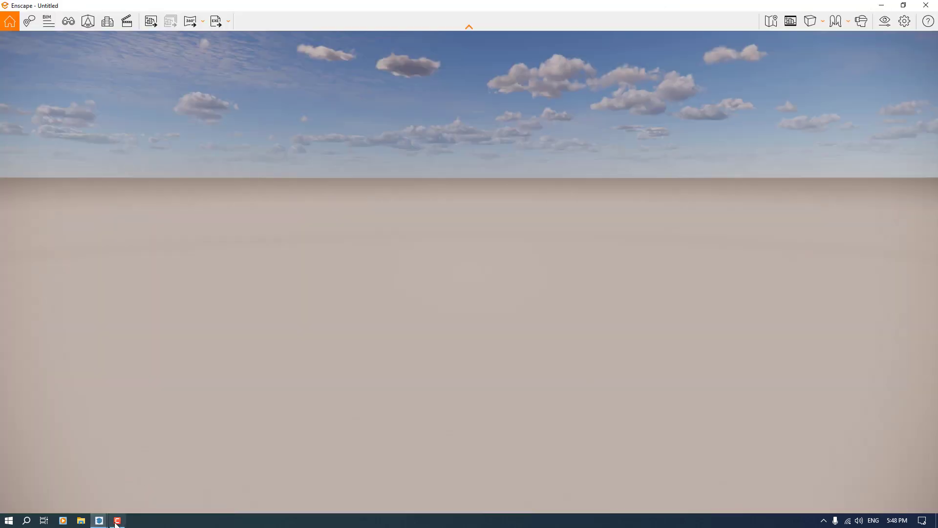
left_click(87, 21)
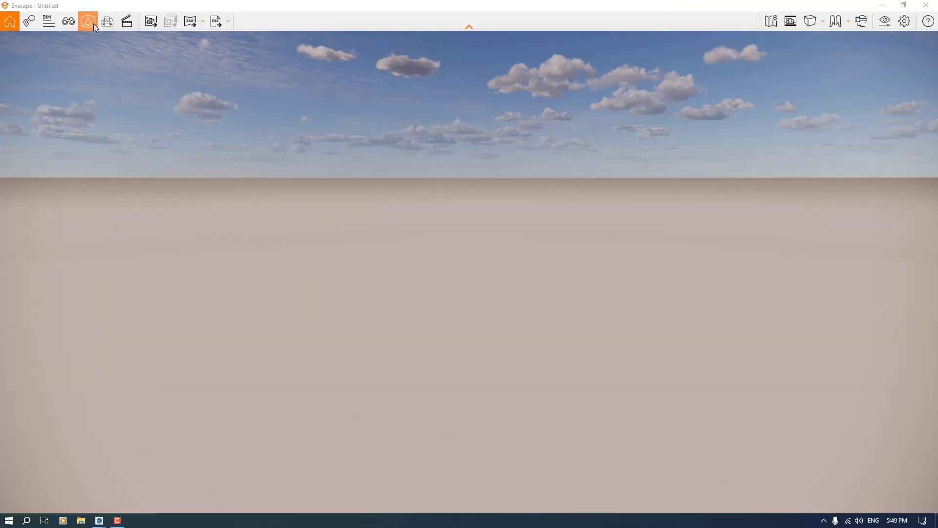
left_click(88, 21)
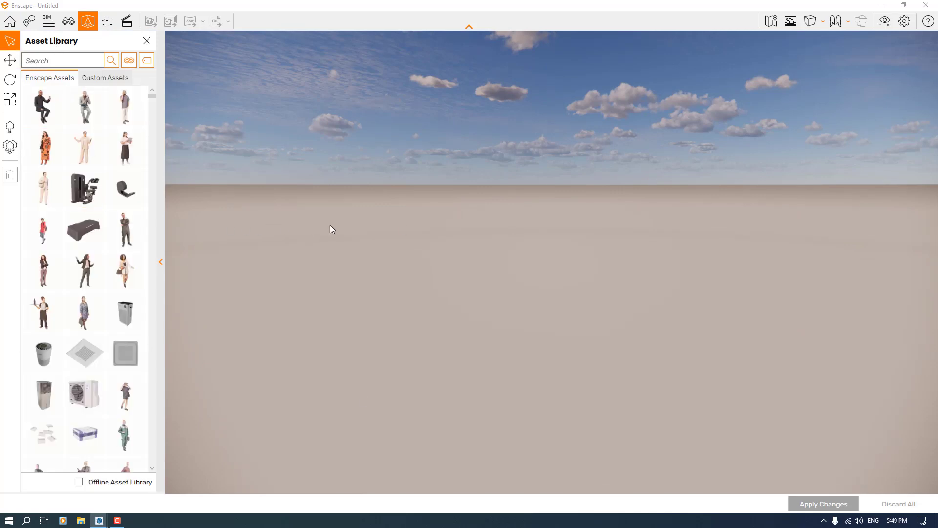
mouse_move(10, 59)
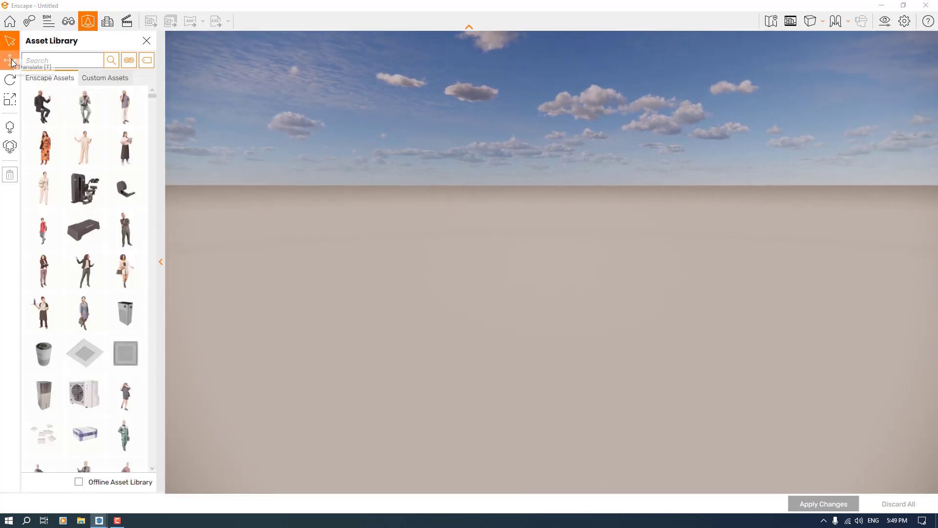
mouse_move(10, 79)
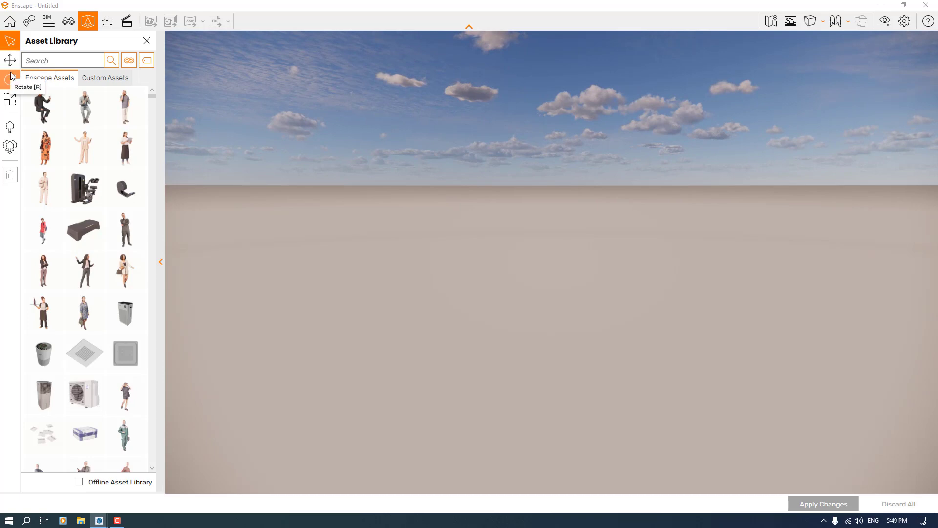
mouse_move(10, 59)
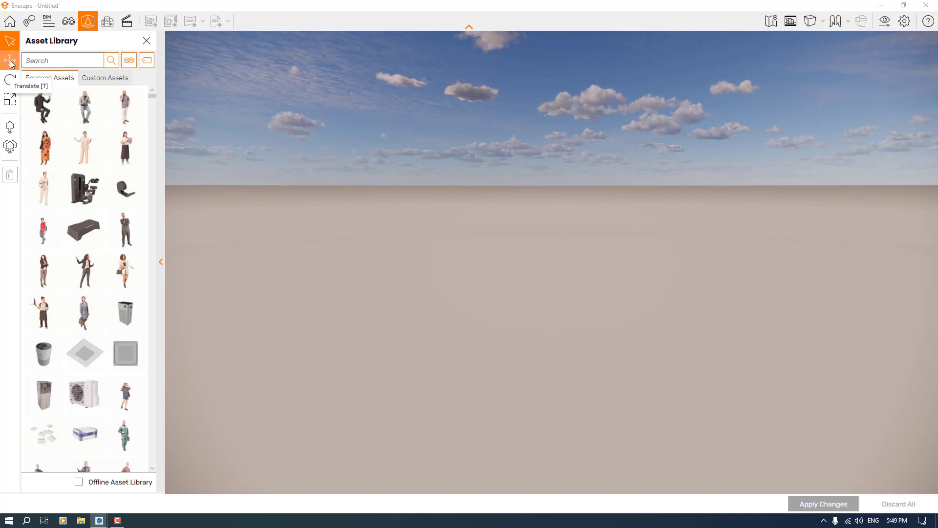
mouse_move(9, 99)
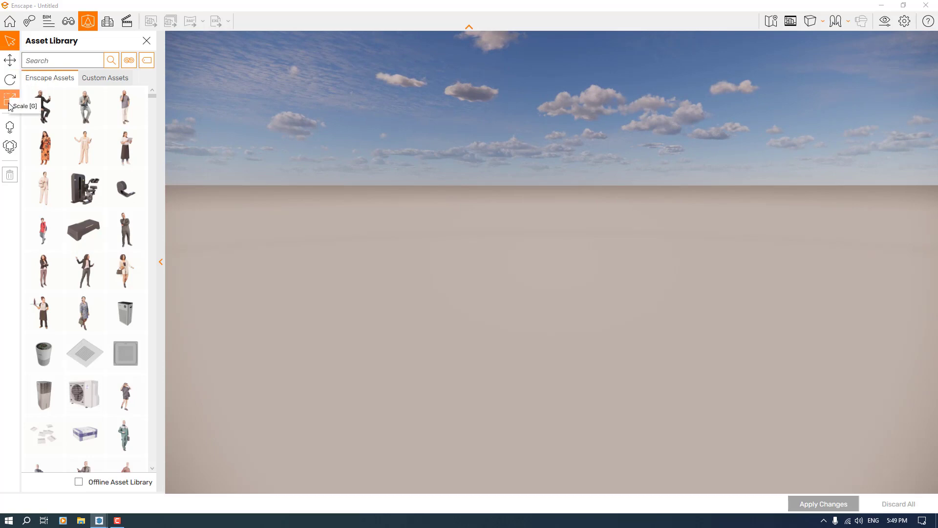
mouse_move(10, 126)
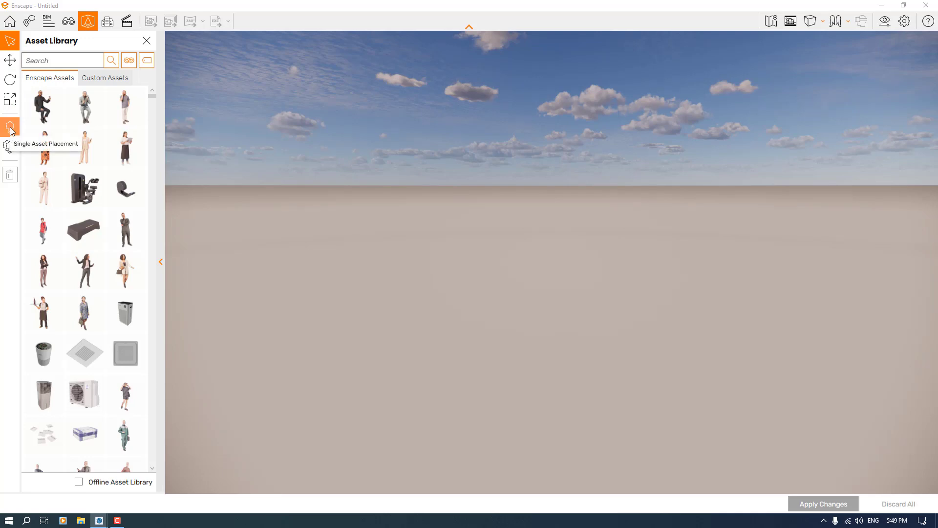
mouse_move(9, 144)
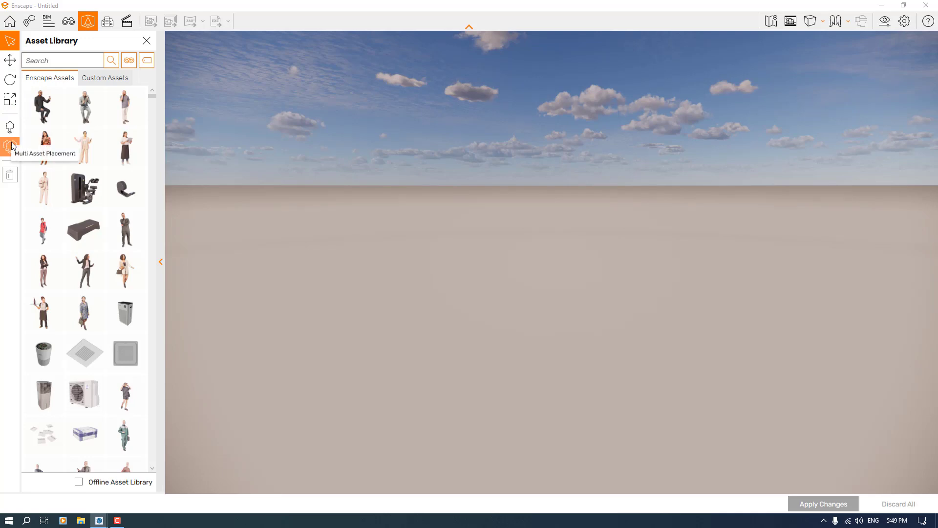
mouse_move(9, 128)
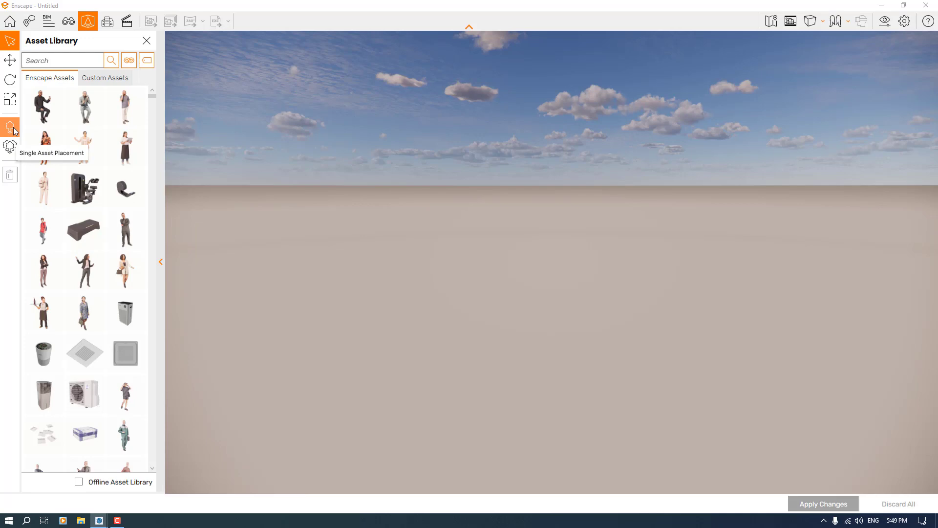
mouse_move(897, 5)
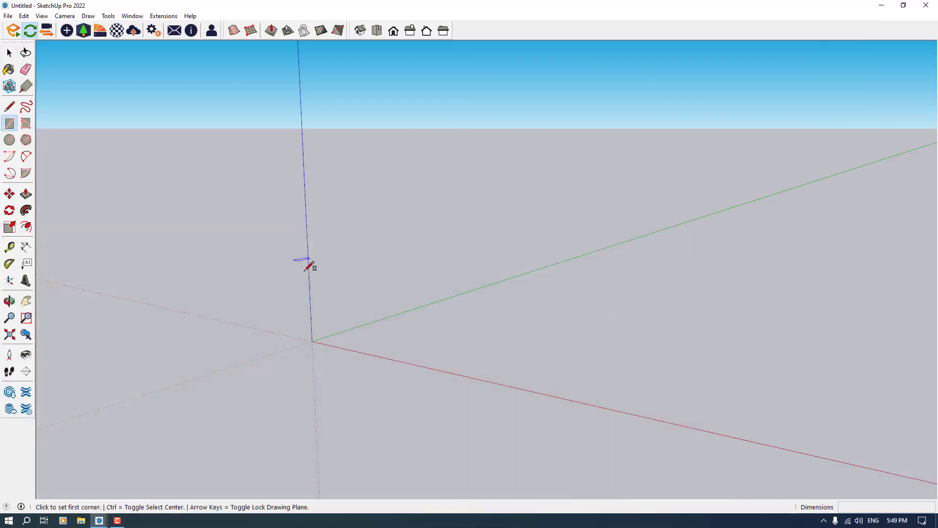
Step: Draw a 50-unit sandbox grid and raise hills on it with Smoove at radius 18
left_click(311, 340)
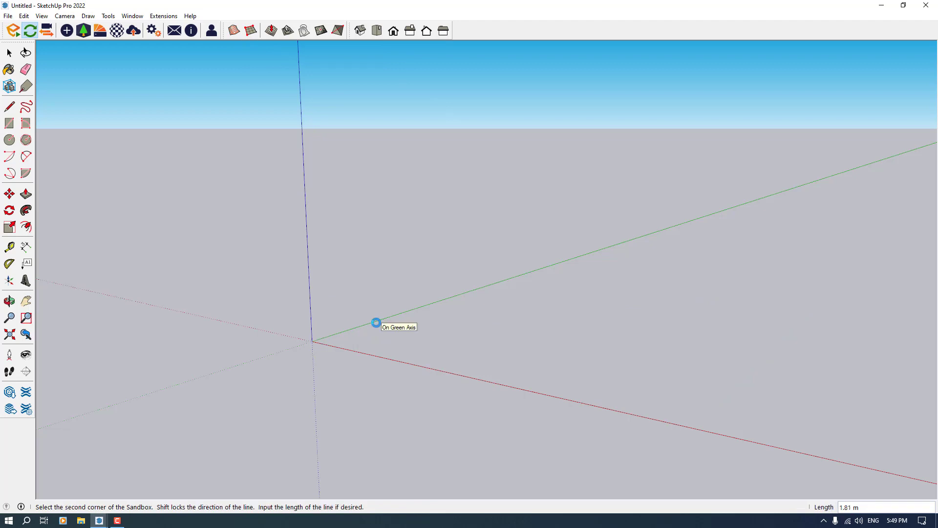
type("50")
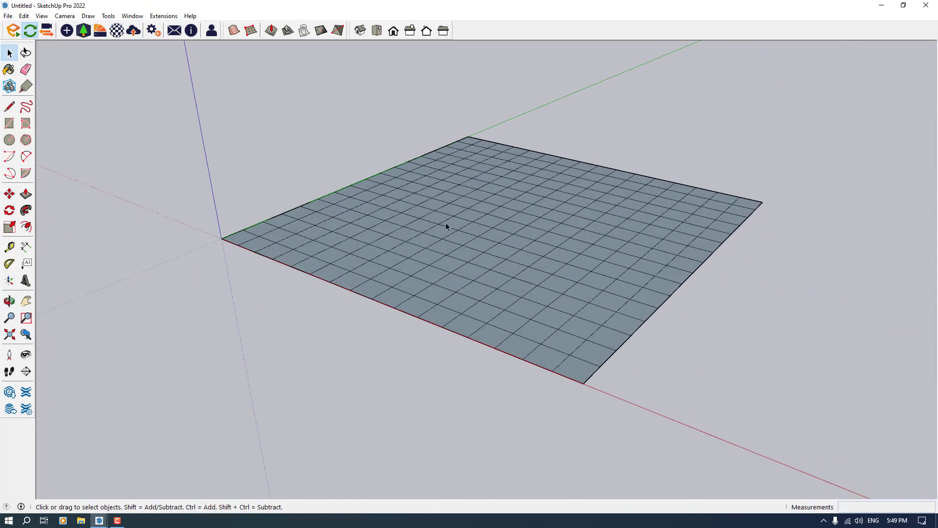
left_click(270, 30)
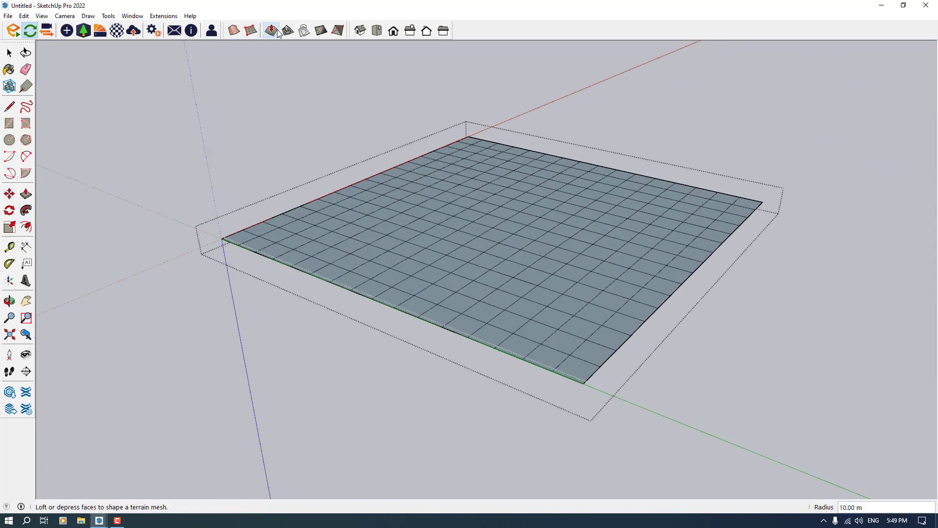
left_click(270, 30)
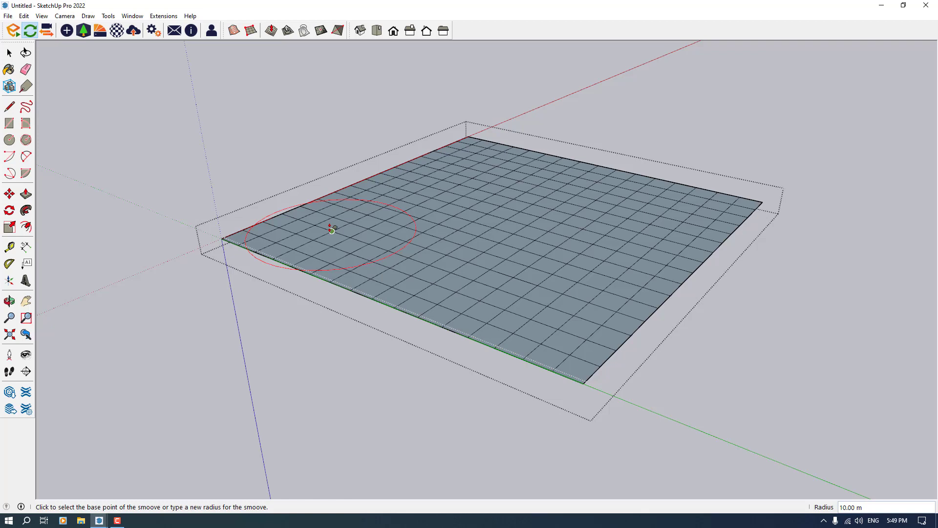
type("18")
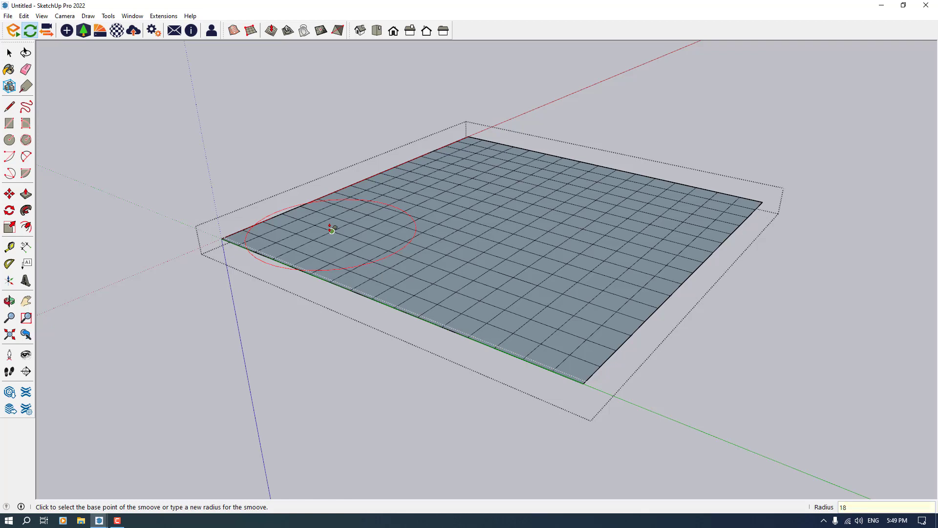
left_click(330, 230)
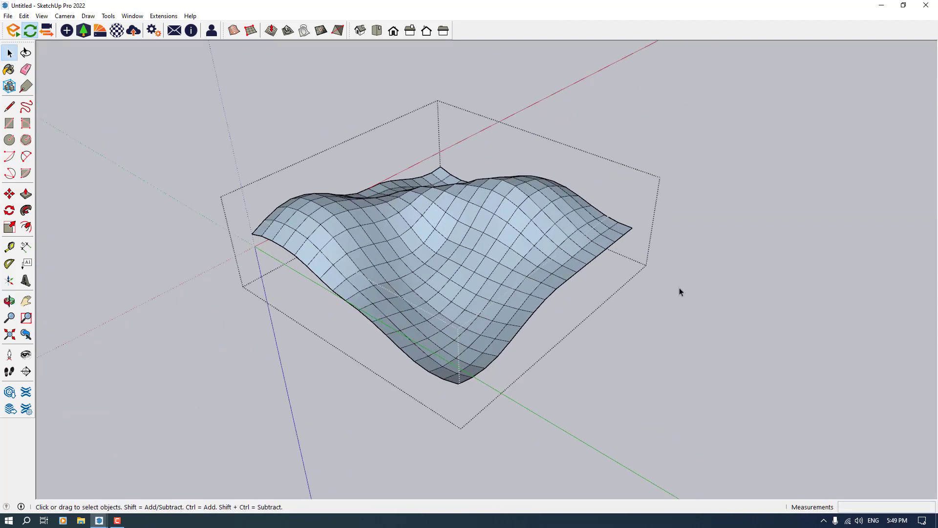
Step: Soften the terrain edges with smooth normals and select the whole terrain surface
left_click(9, 138)
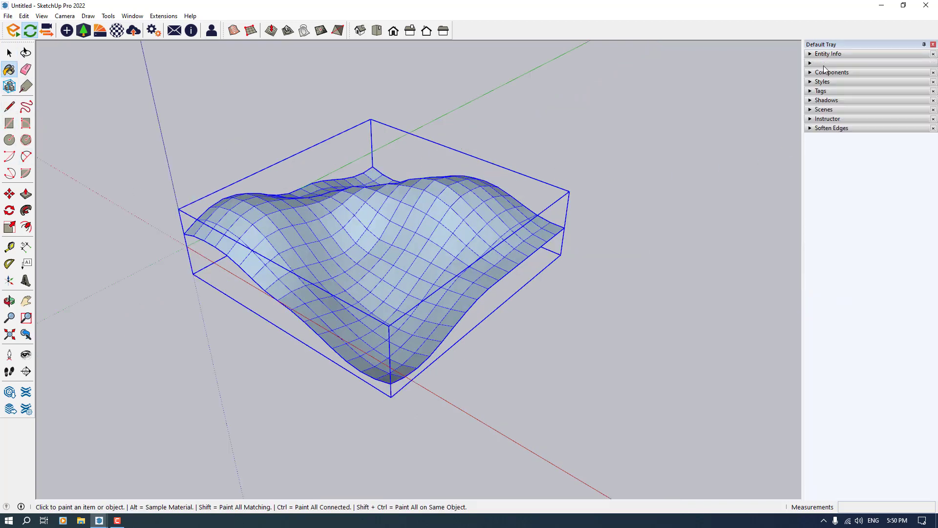
left_click(831, 127)
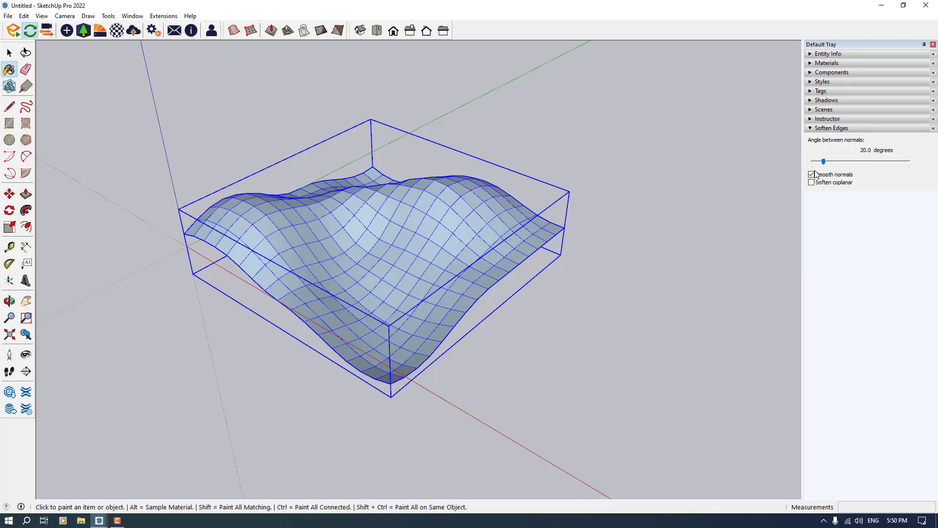
left_click(811, 182)
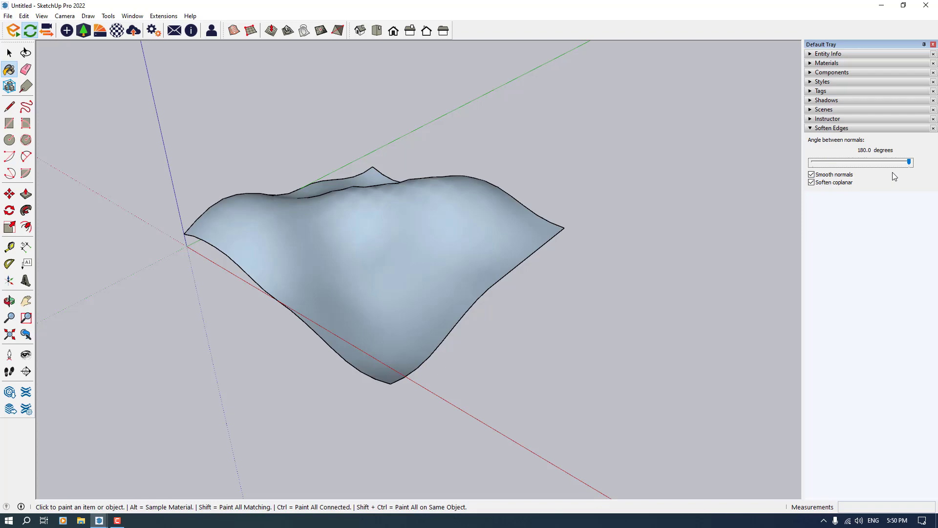
left_click(359, 269)
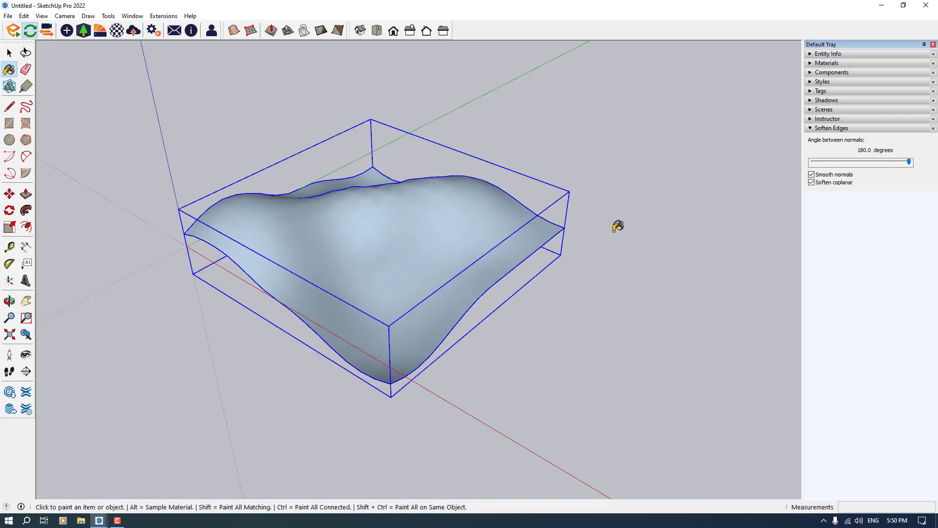
left_click(8, 53)
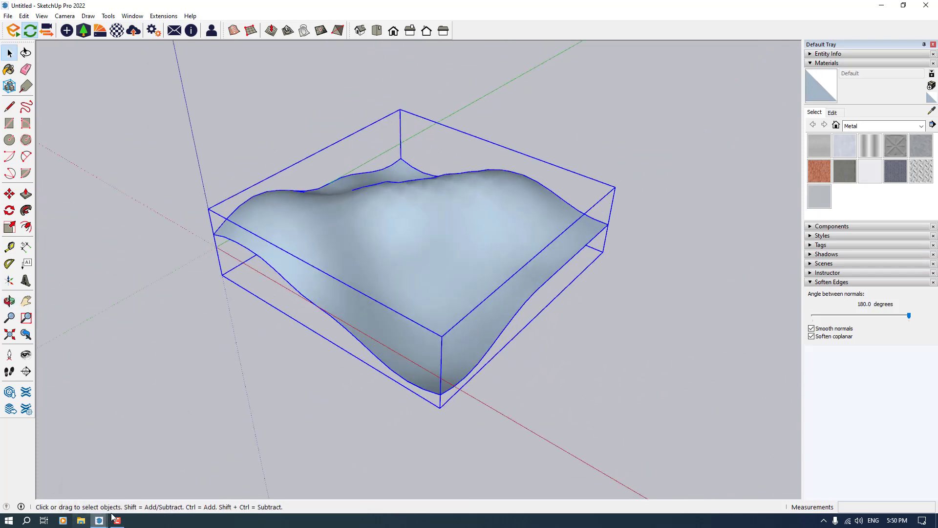
mouse_move(99, 519)
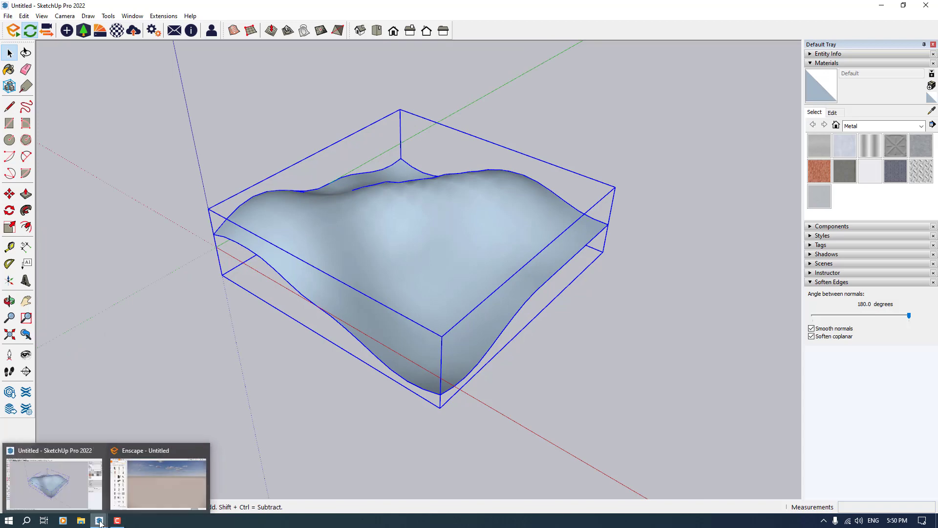
Step: Return to the Enscape render window and start Multi Asset Placement
left_click(158, 478)
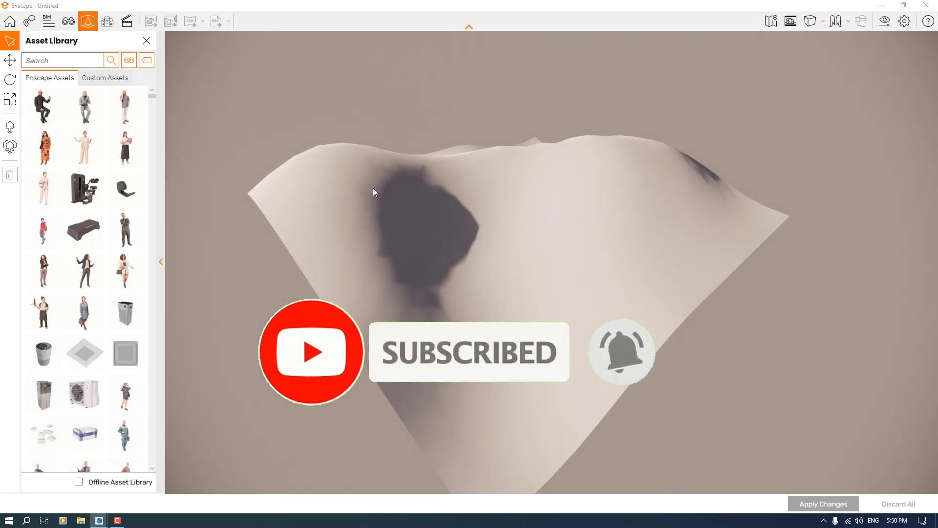
left_click(10, 147)
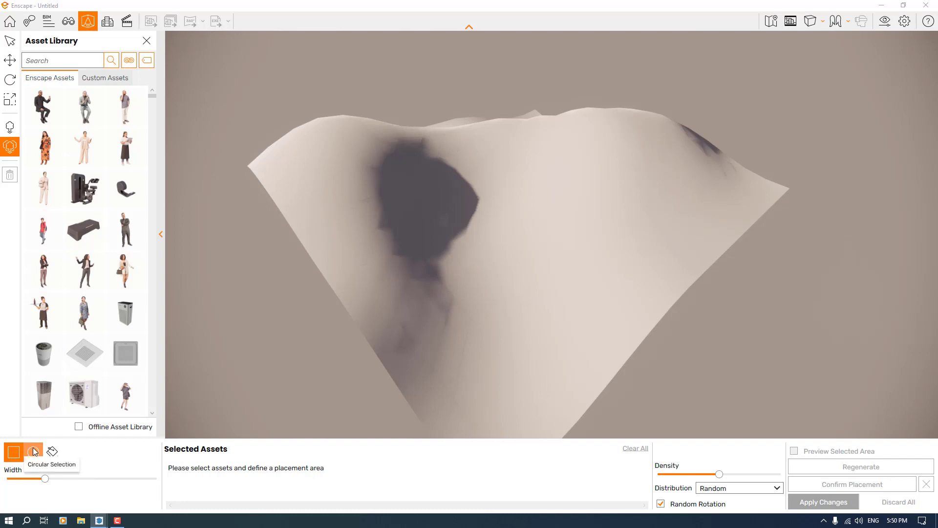
mouse_move(53, 451)
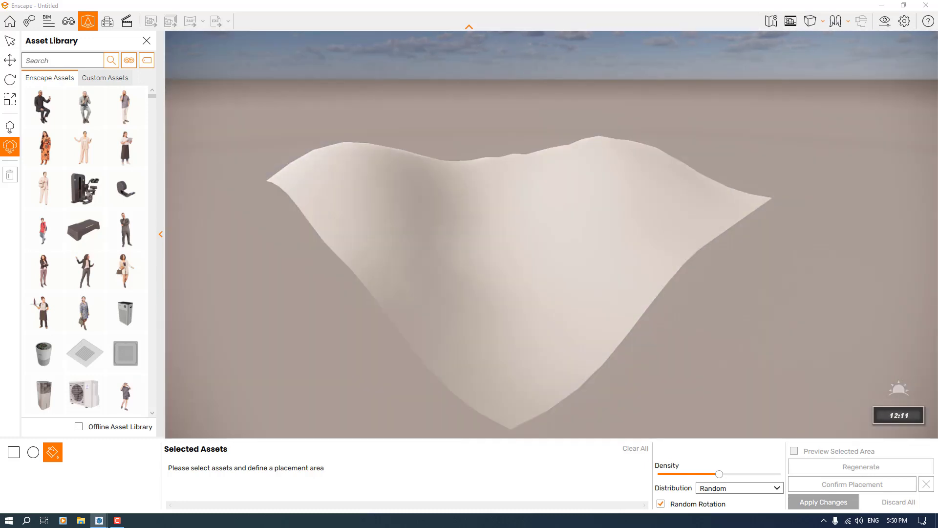
mouse_move(52, 452)
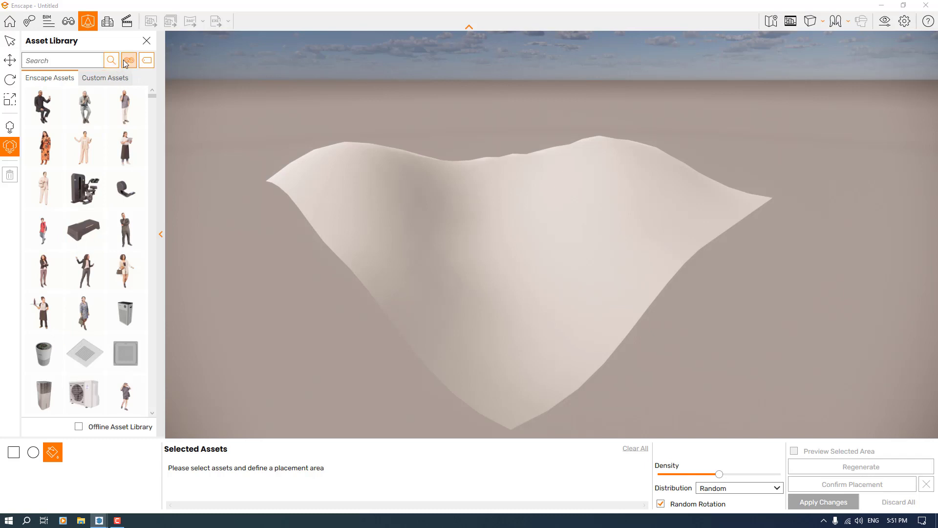
Step: Filter to Vegetation, add a grassy shrub, then add pine trees from the tree subcategory
left_click(128, 60)
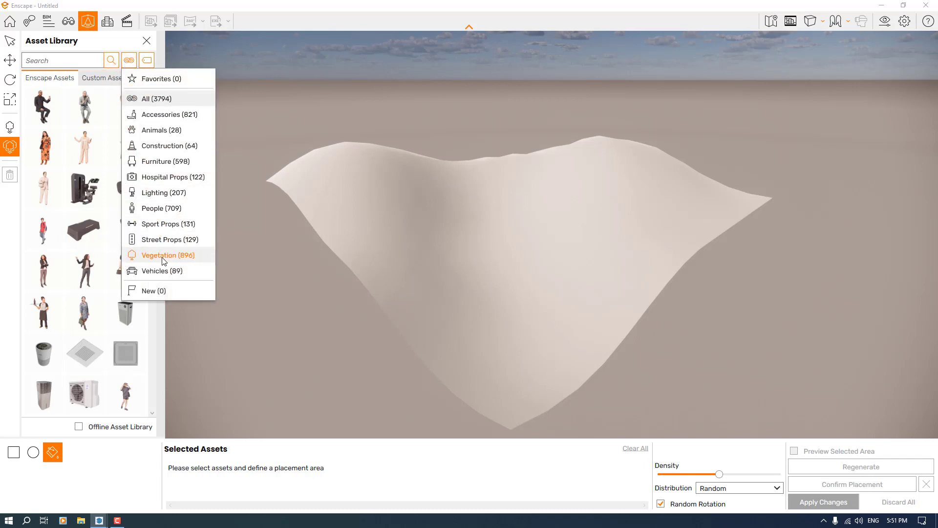
left_click(164, 255)
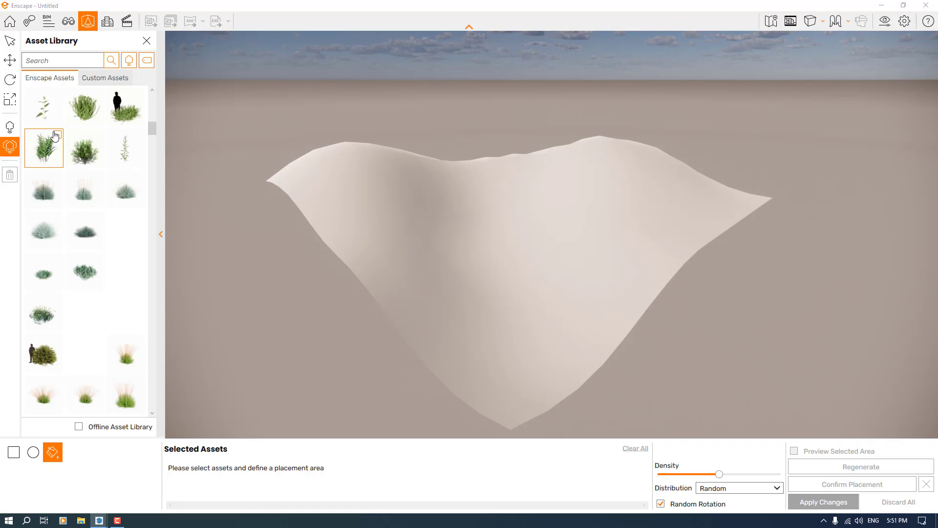
left_click(43, 149)
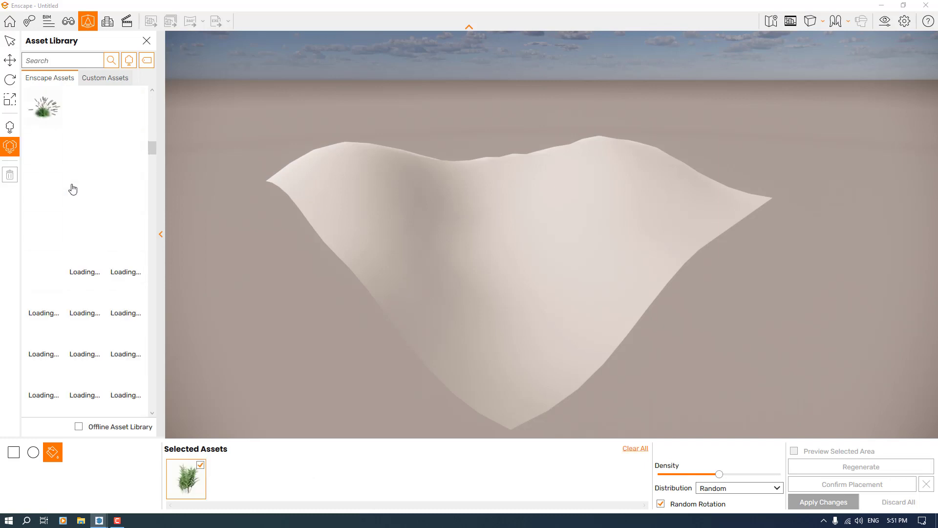
left_click(146, 60)
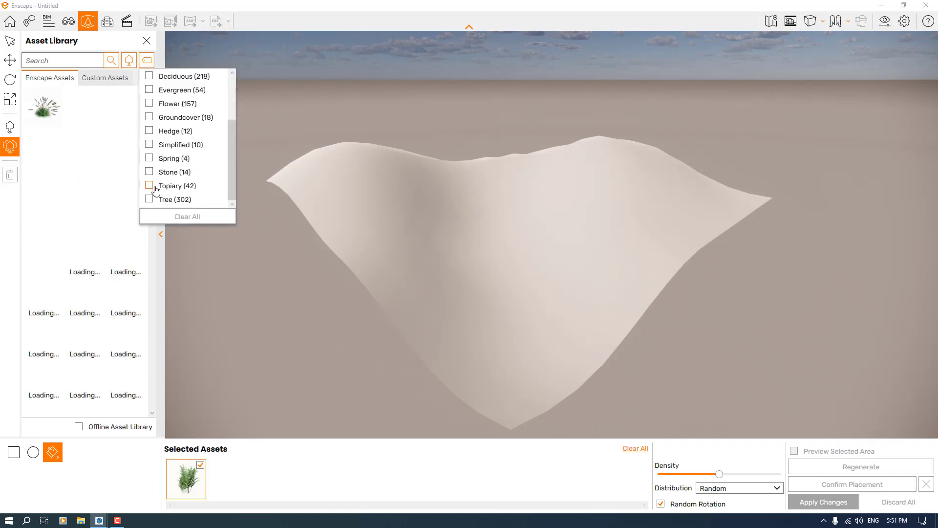
left_click(150, 200)
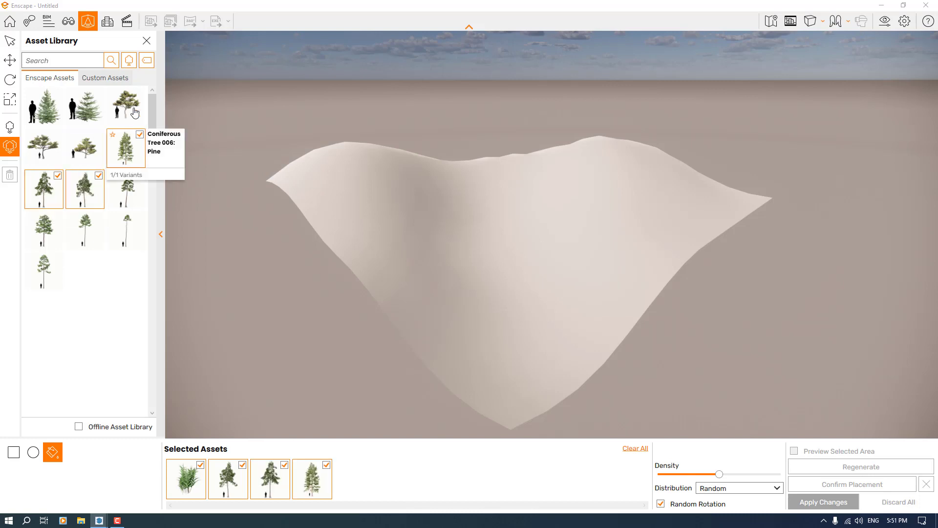
left_click(57, 339)
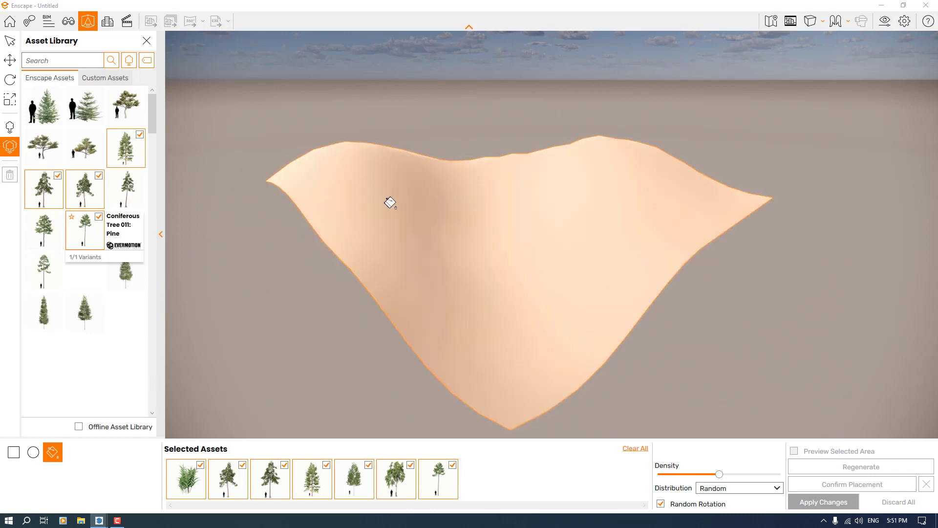
mouse_move(399, 201)
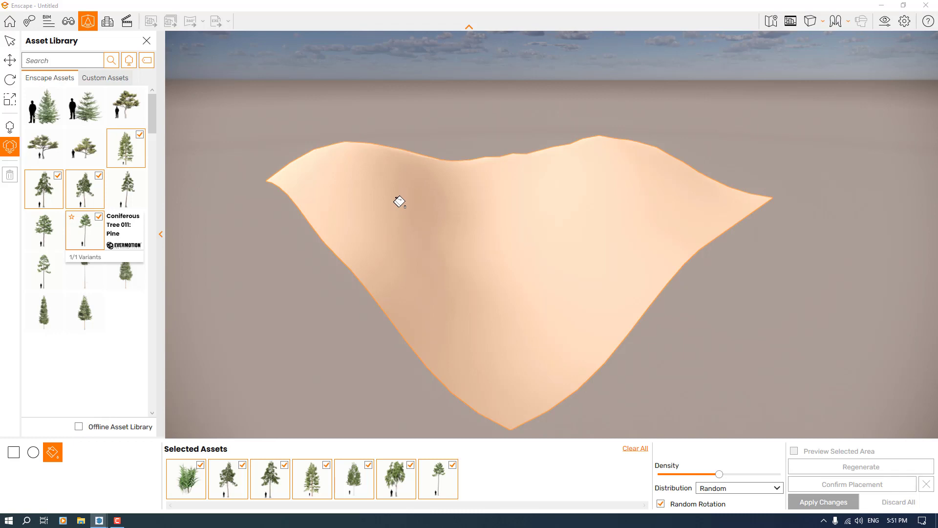
mouse_move(327, 223)
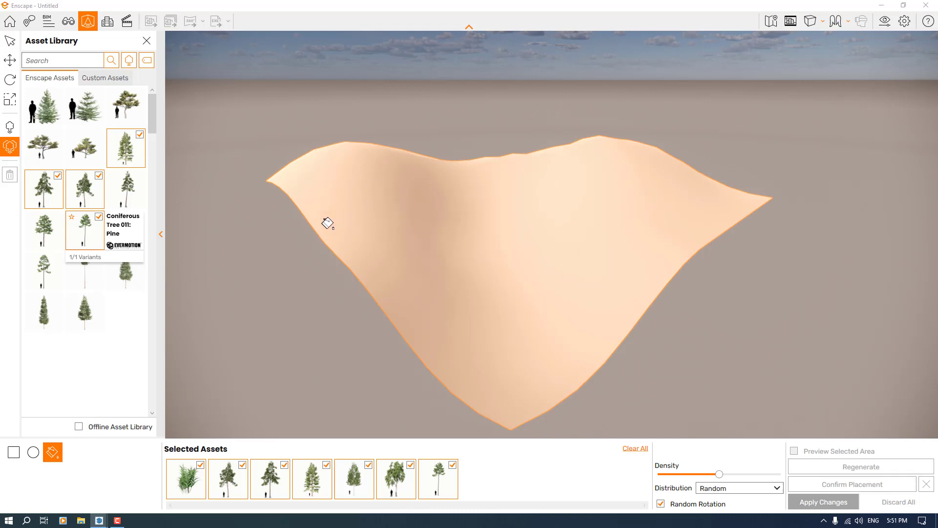
mouse_move(353, 175)
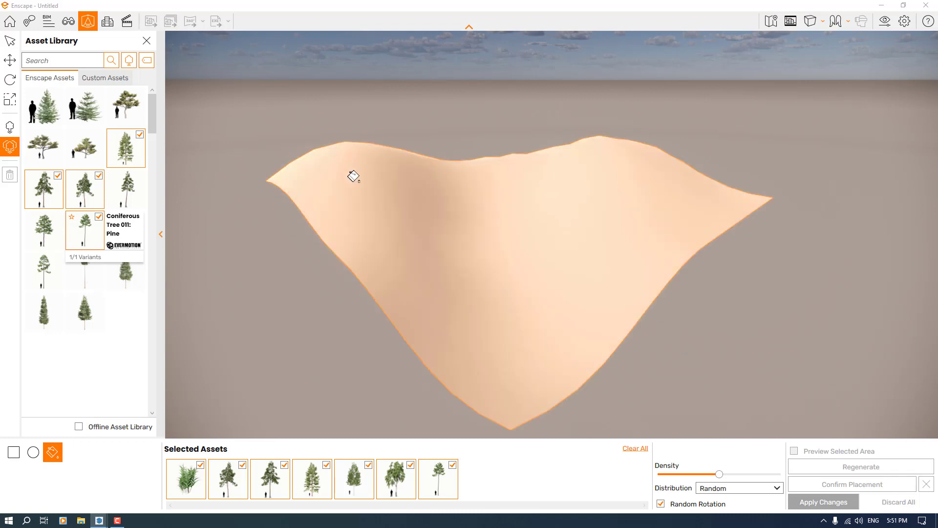
mouse_move(534, 236)
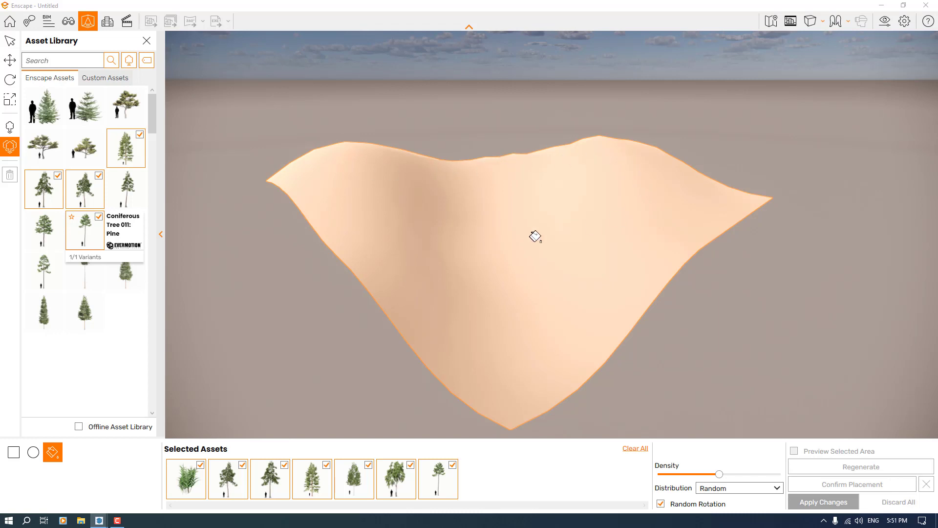
mouse_move(359, 209)
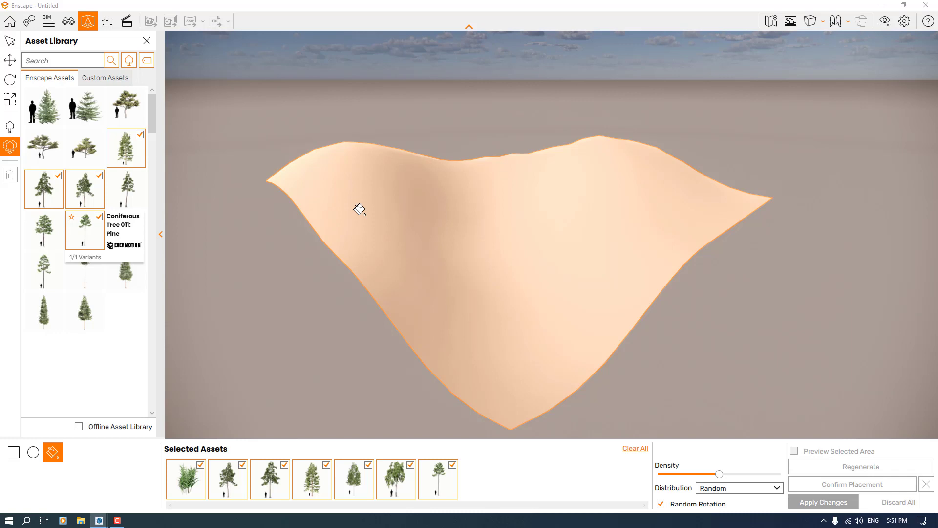
mouse_move(305, 274)
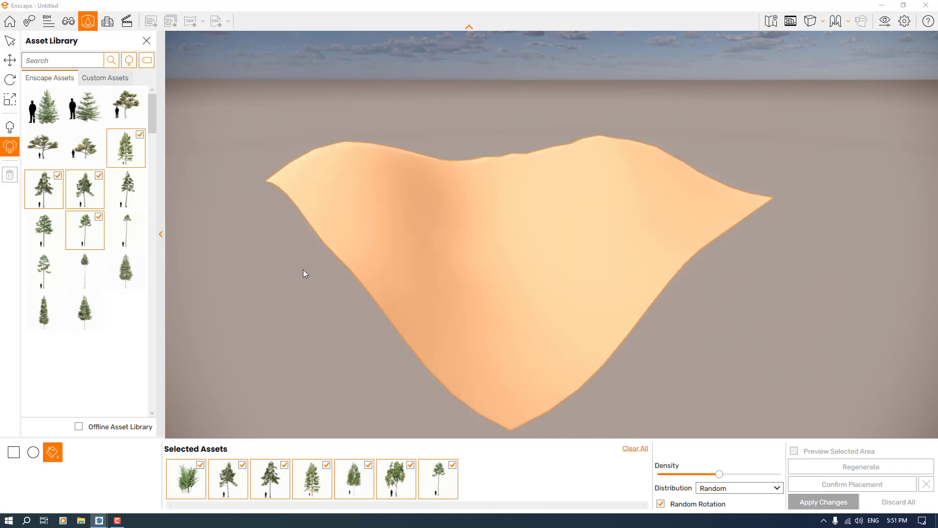
mouse_move(487, 198)
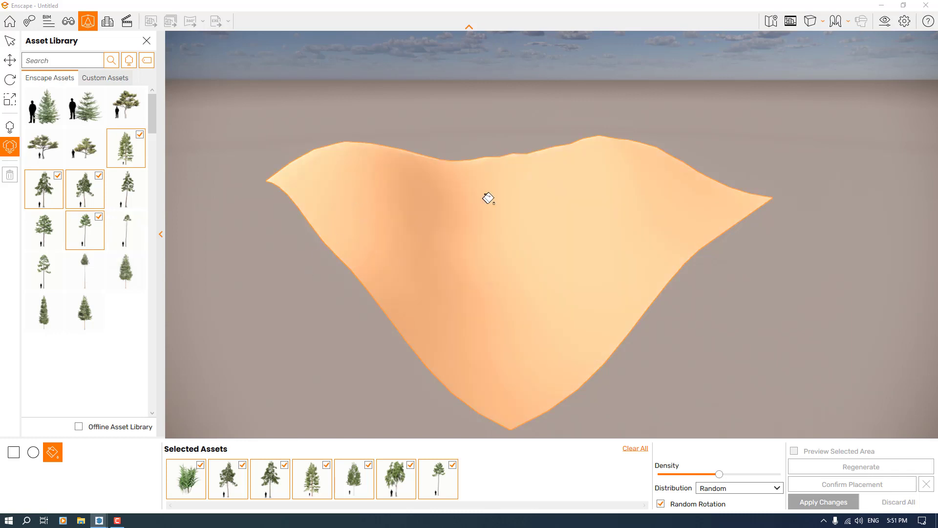
mouse_move(704, 485)
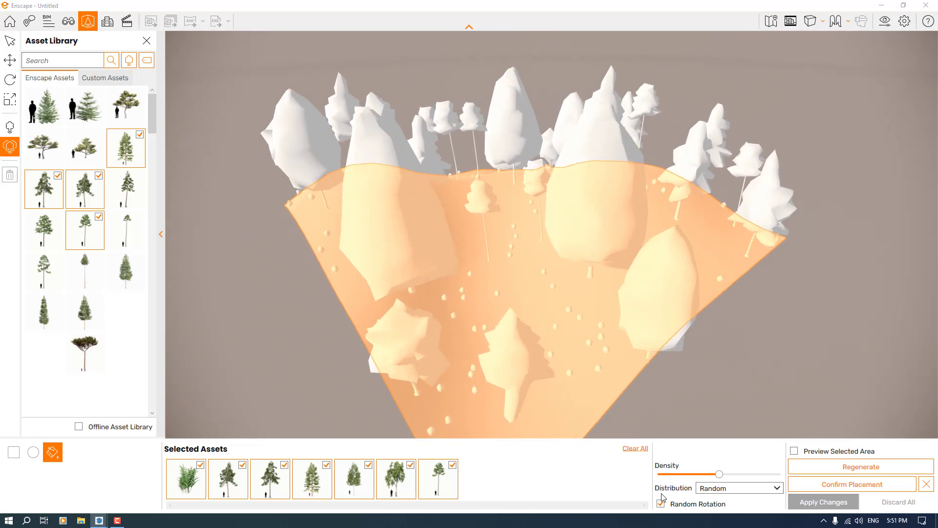
Step: Toggle random rotation of placed assets off and back on
left_click(661, 504)
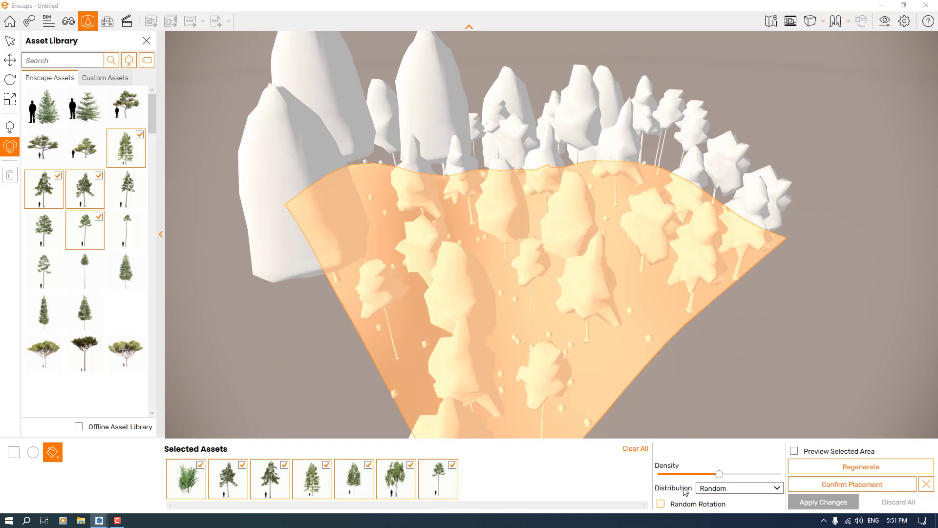
left_click(660, 503)
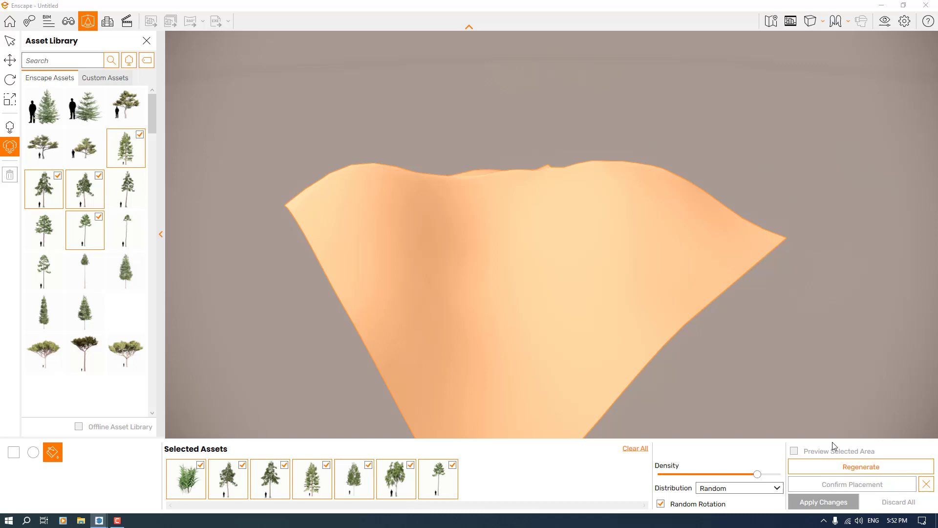
mouse_move(709, 365)
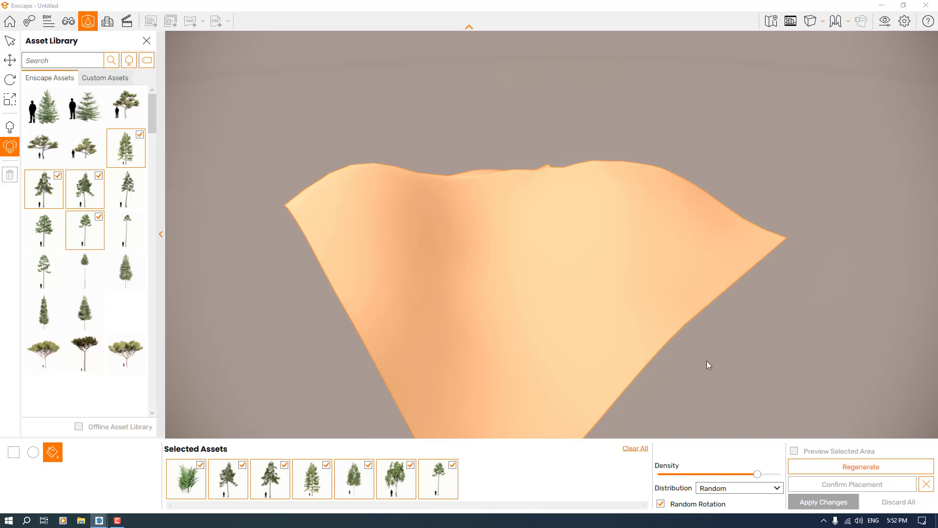
mouse_move(632, 278)
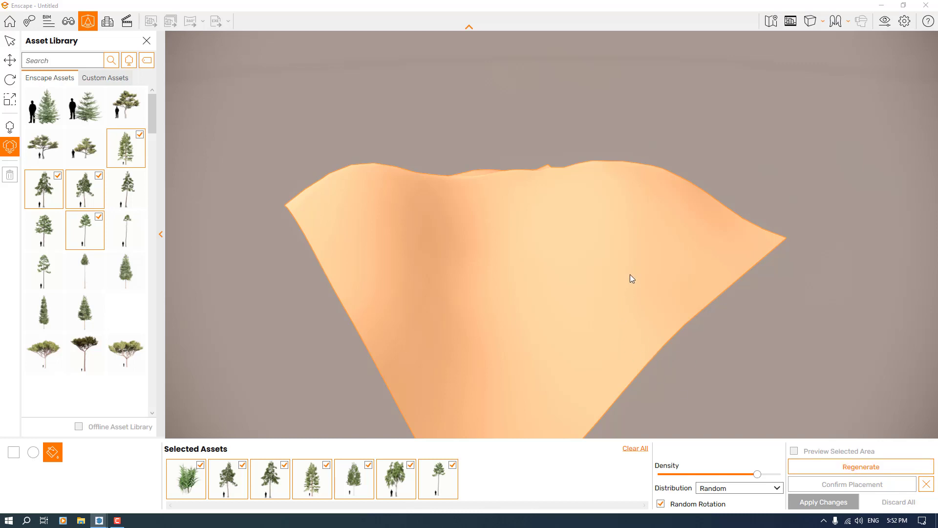
mouse_move(663, 422)
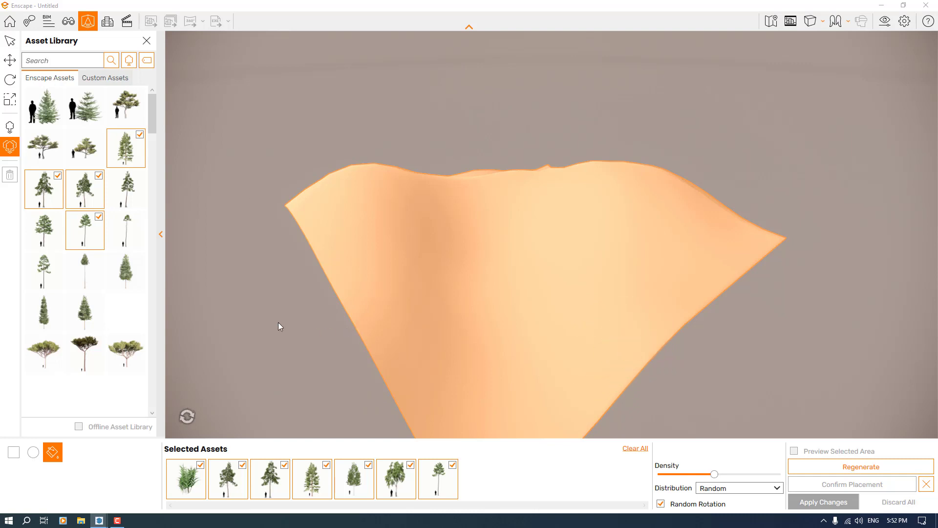
mouse_move(269, 382)
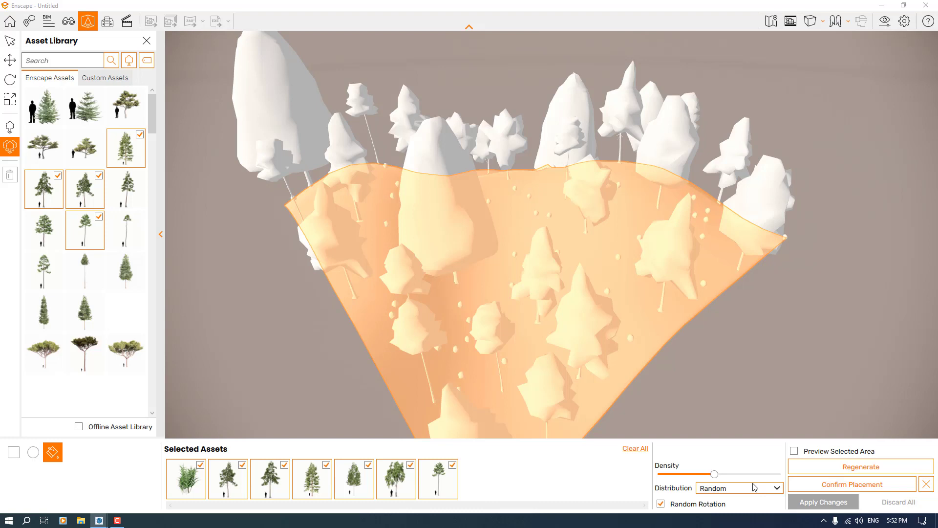
Step: Try Jitter and Uniform distributions, return to Random, then confirm placement and apply changes
left_click(738, 488)
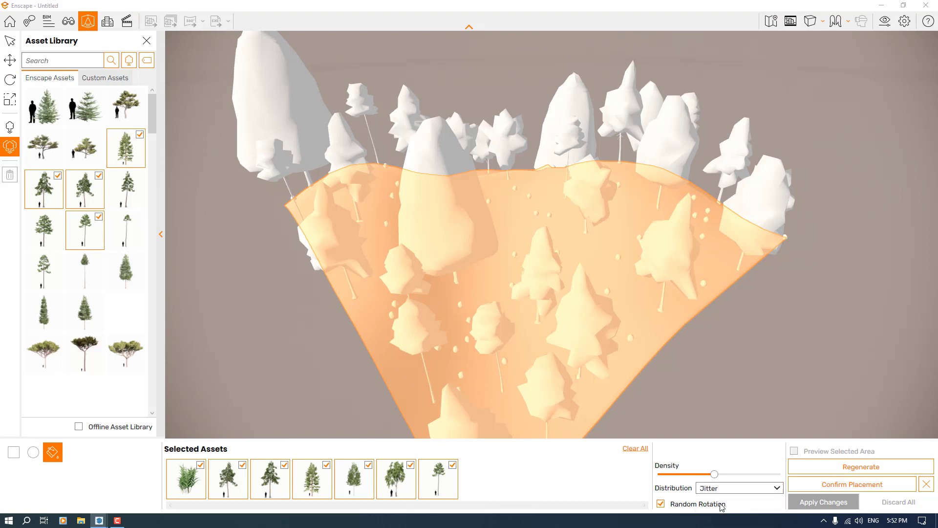
left_click(738, 488)
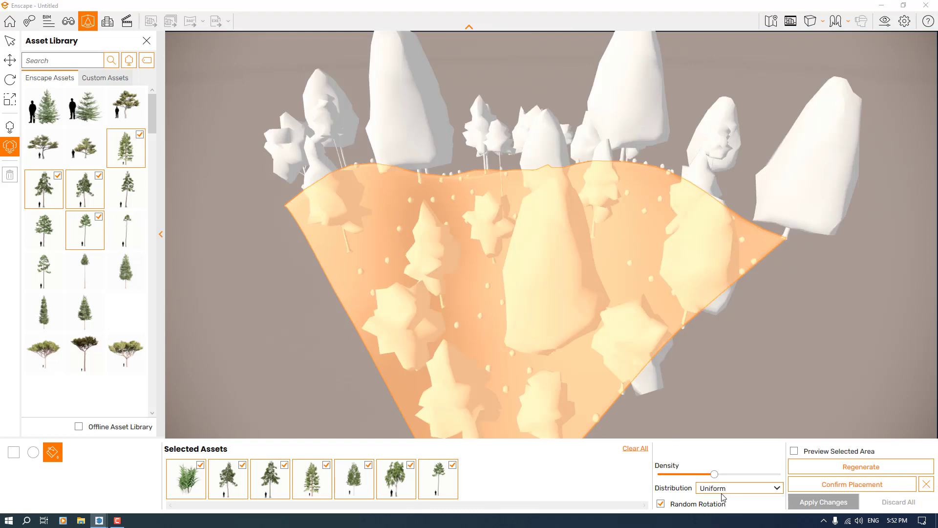
left_click(738, 488)
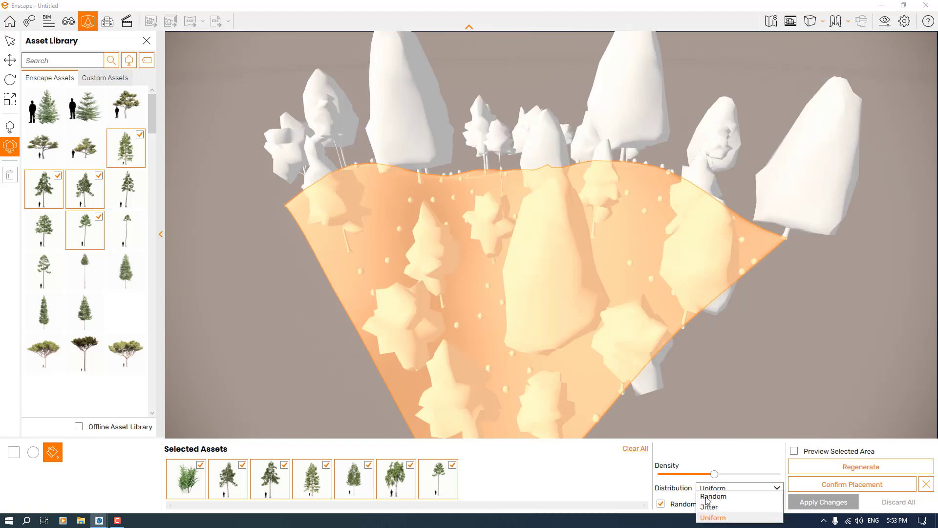
left_click(711, 495)
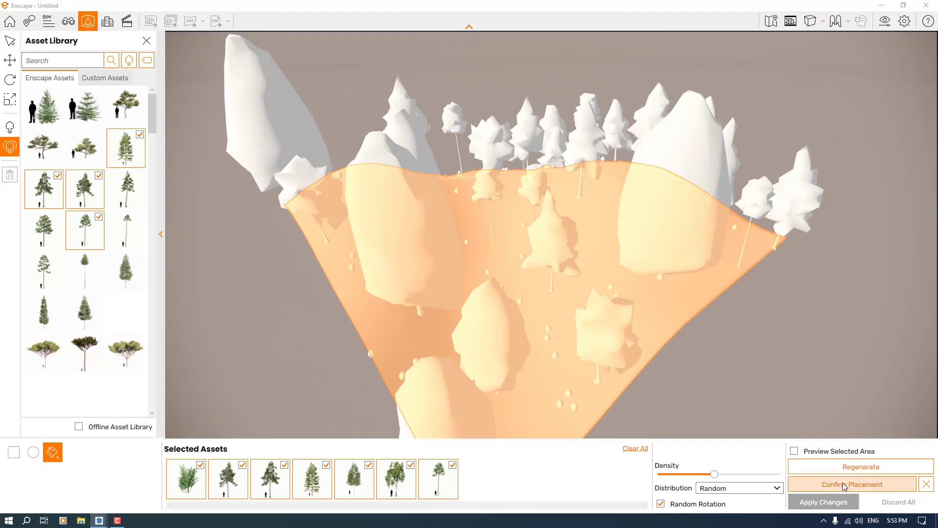
left_click(850, 484)
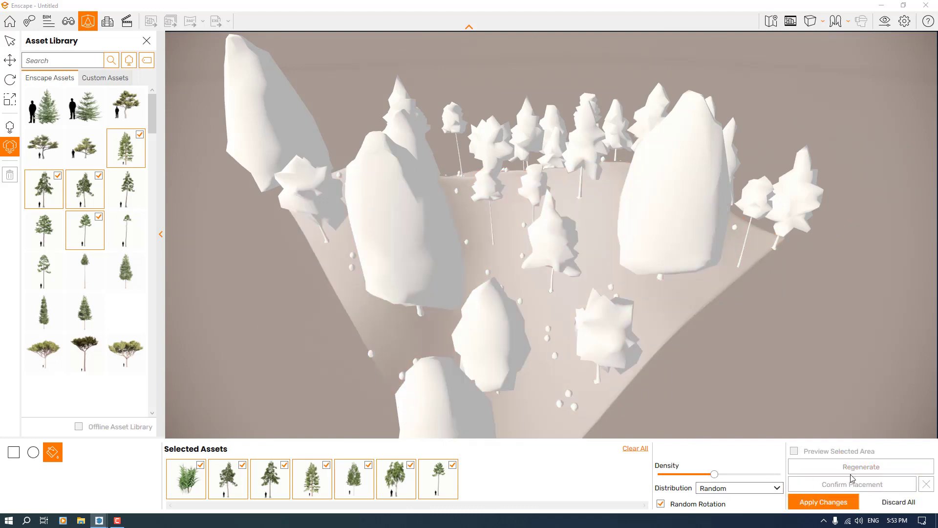
left_click(823, 502)
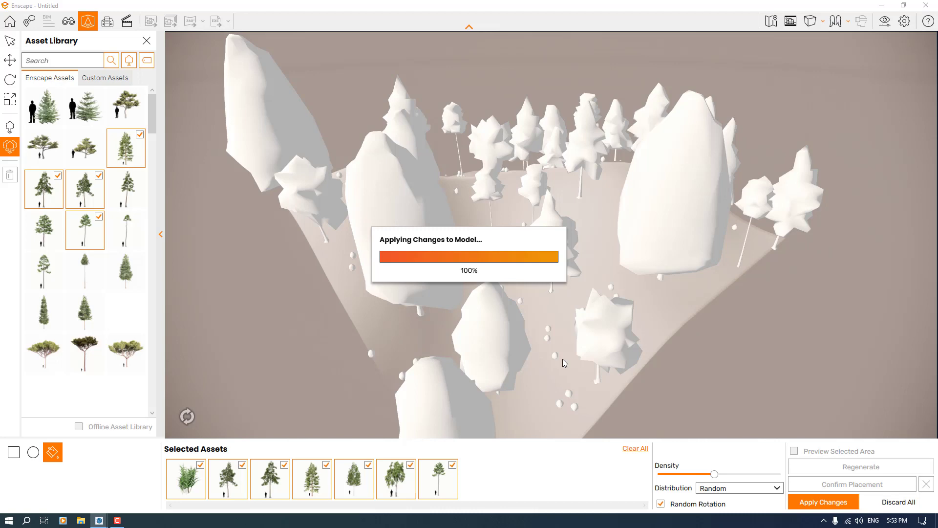
mouse_move(516, 384)
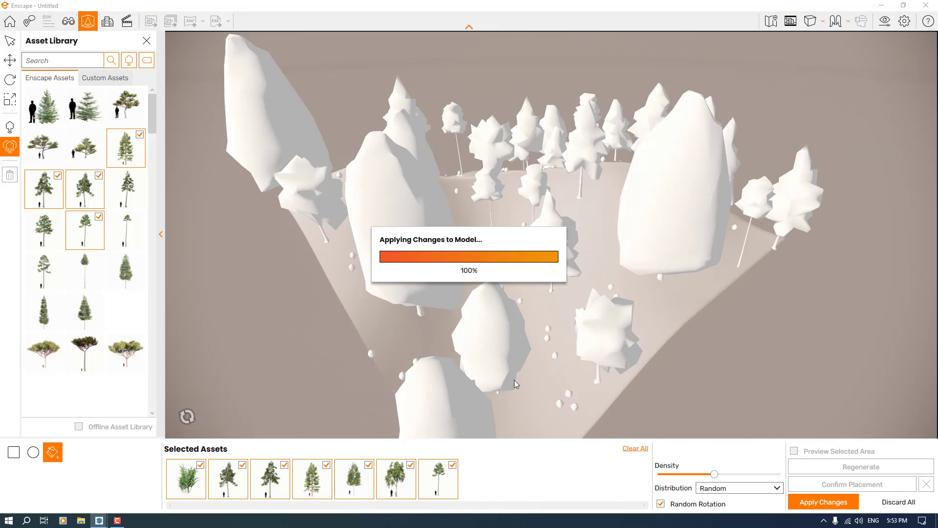
mouse_move(98, 520)
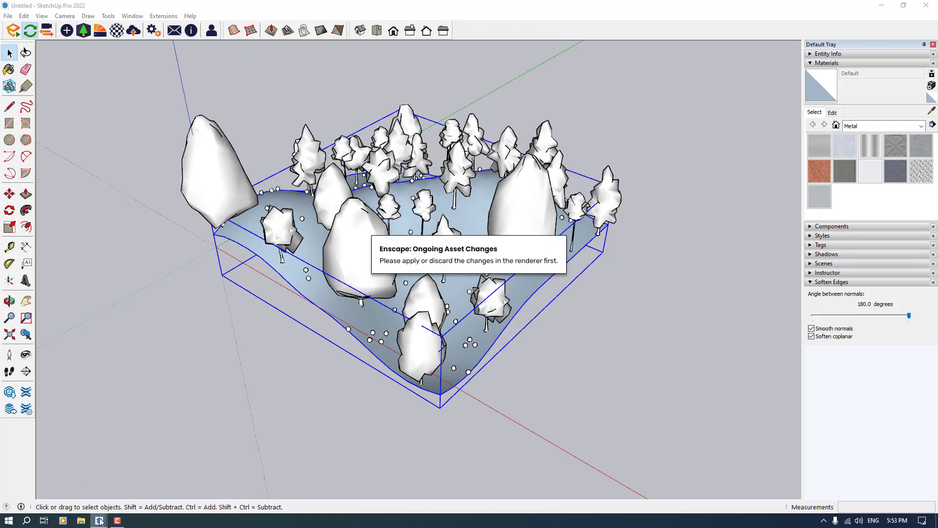
Step: Bring the Enscape live render window back from the taskbar
left_click(99, 520)
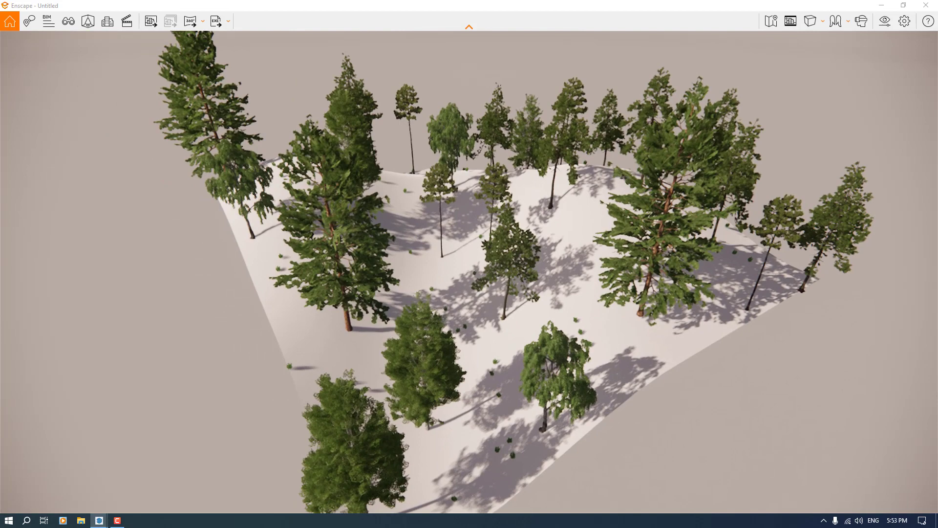
Step: Open the Visual Settings window from the Enscape toolbar
left_click(790, 20)
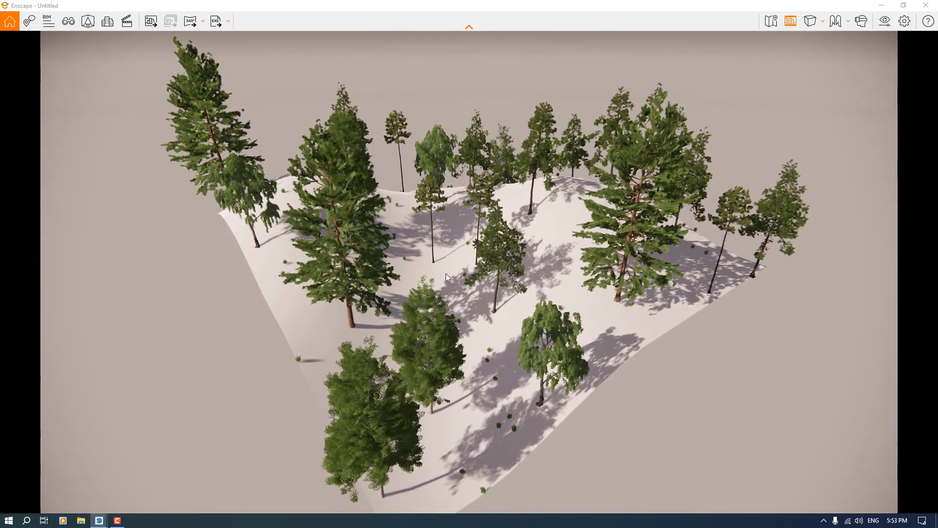
left_click(884, 21)
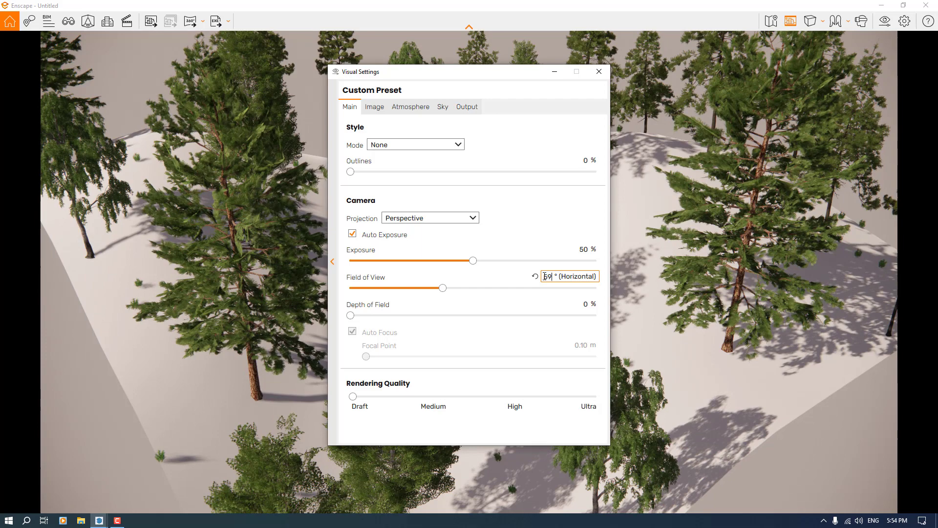
Step: Switch the render to White style mode with 34% outlines and save a screenshot
type("50")
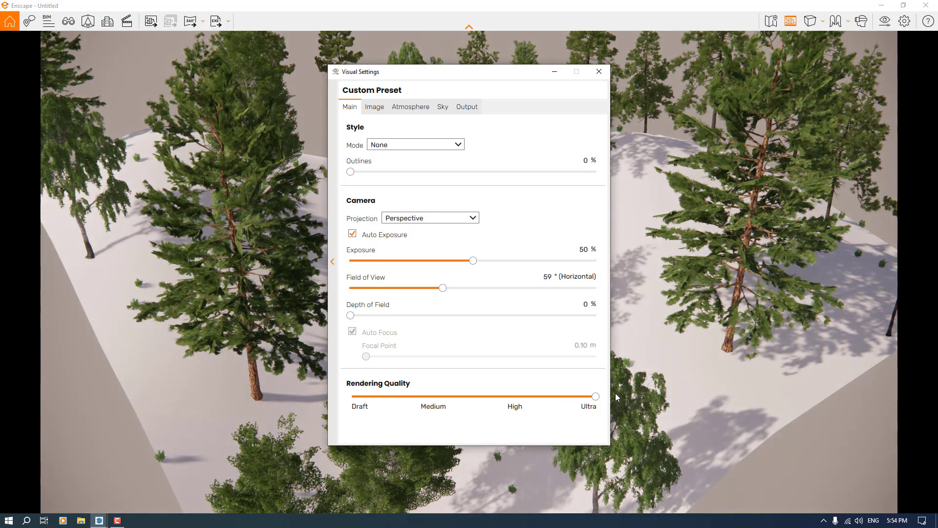
mouse_move(416, 322)
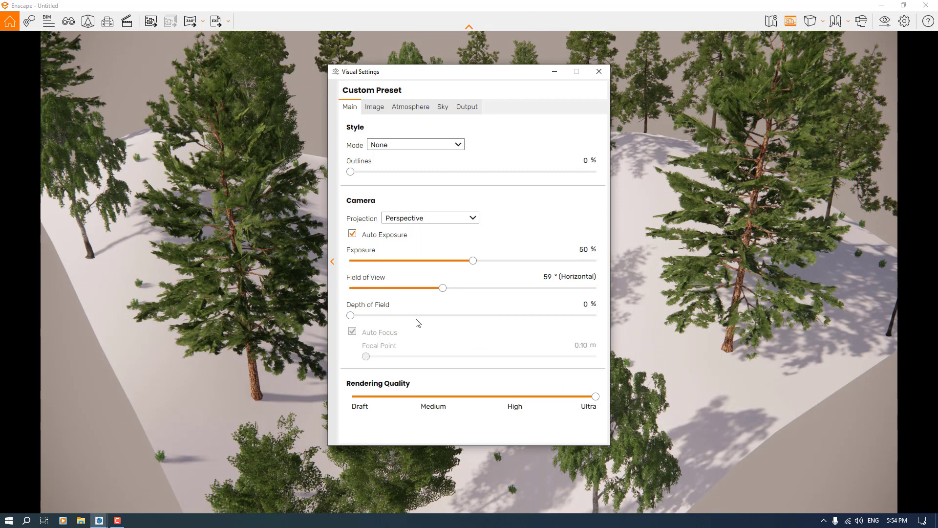
left_click(413, 144)
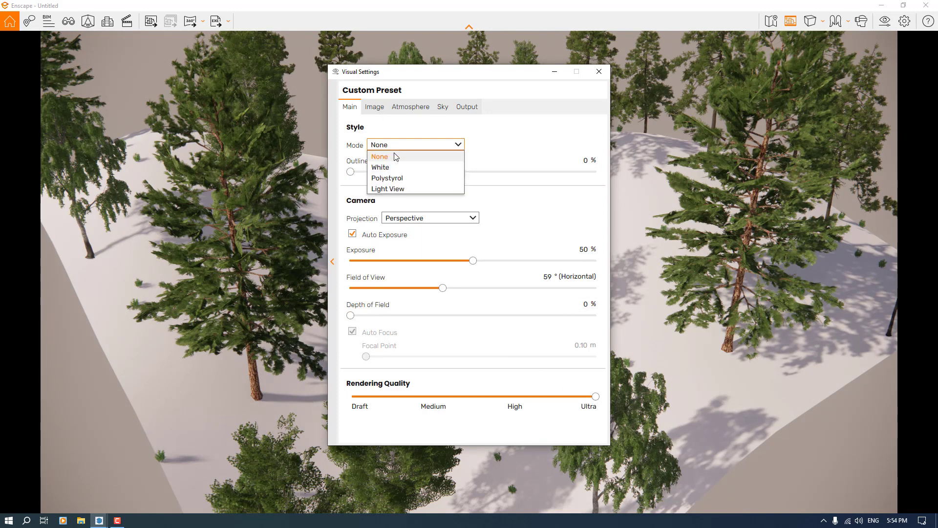
left_click(381, 167)
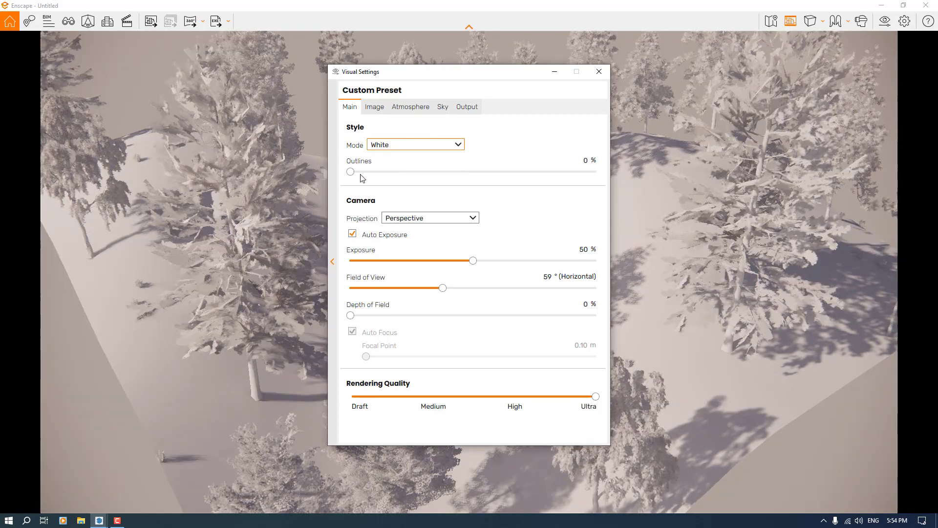
left_click_drag(350, 171, 354, 172)
type("34")
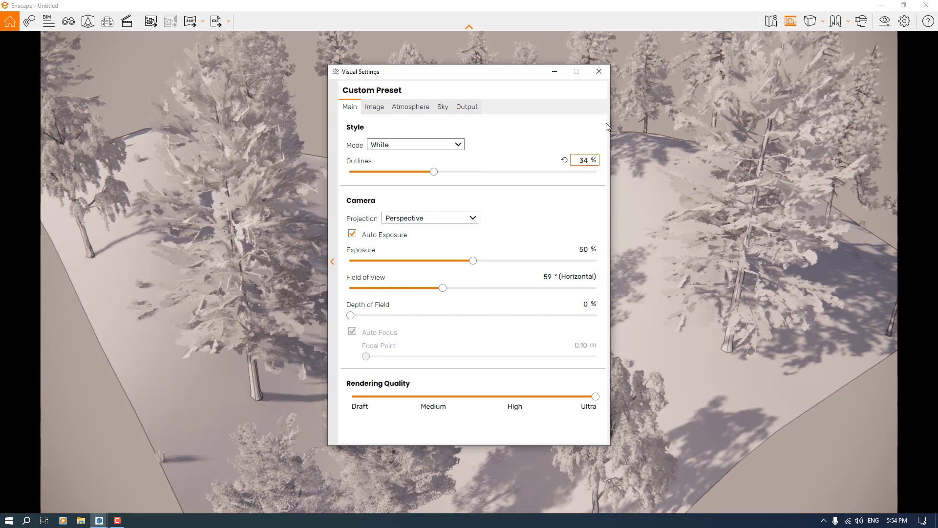
left_click(598, 72)
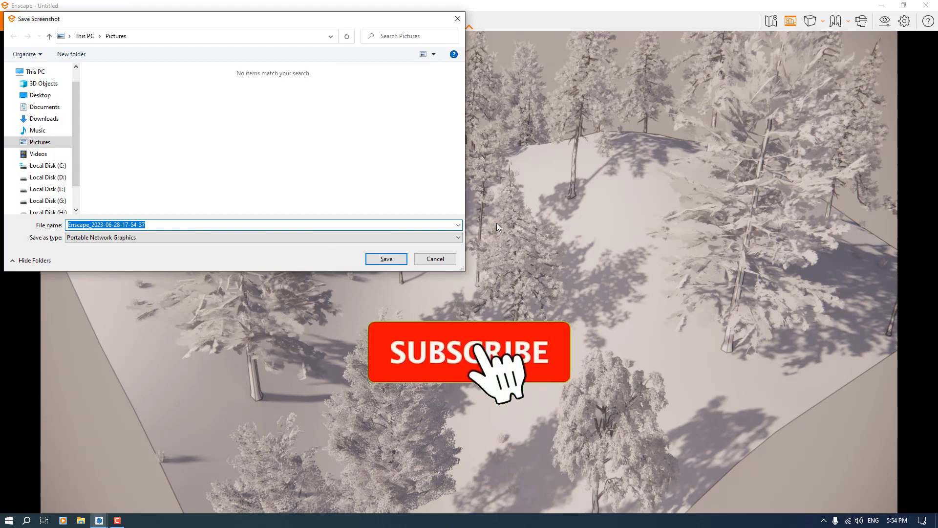
left_click(386, 258)
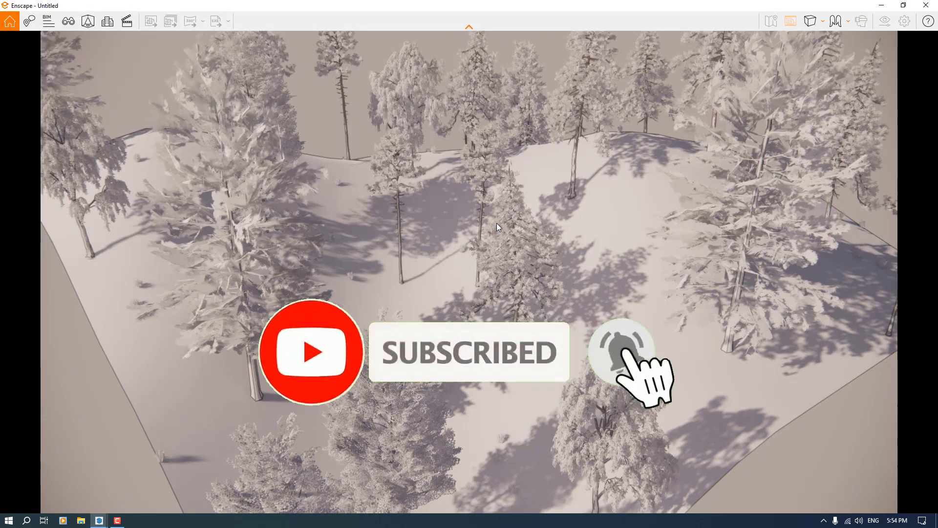